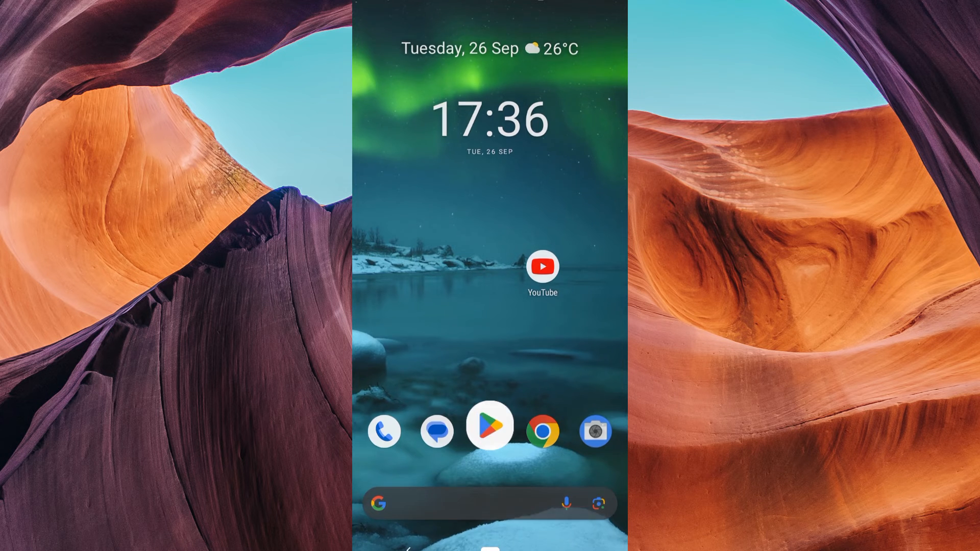
Launch YouTube from its Google Play Store listing
click(541, 265)
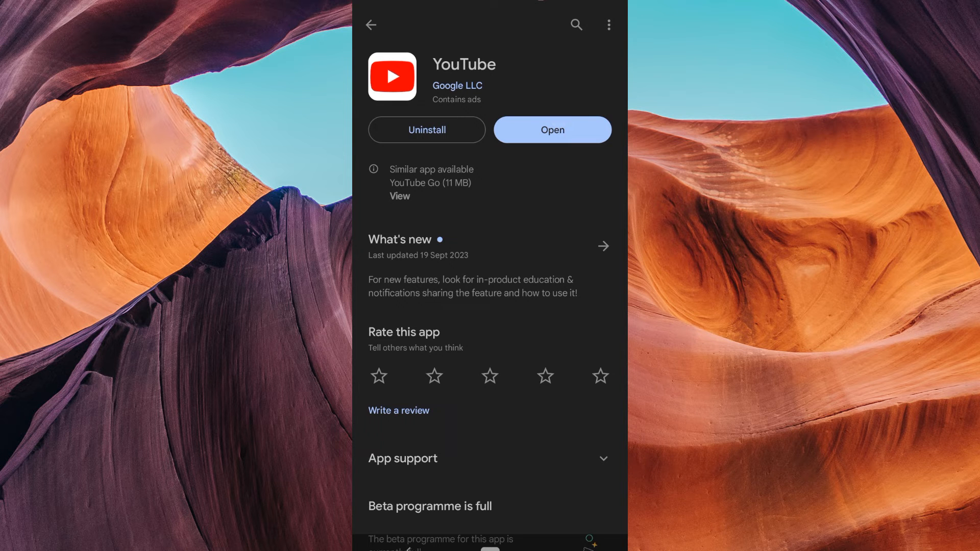
click(551, 130)
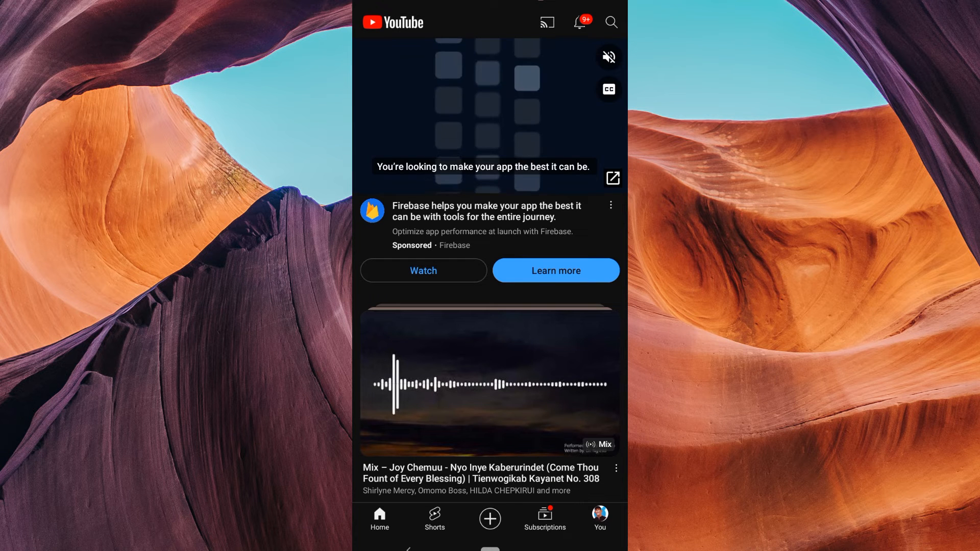
Go to the You tab and view the Liked videos playlist
click(598, 517)
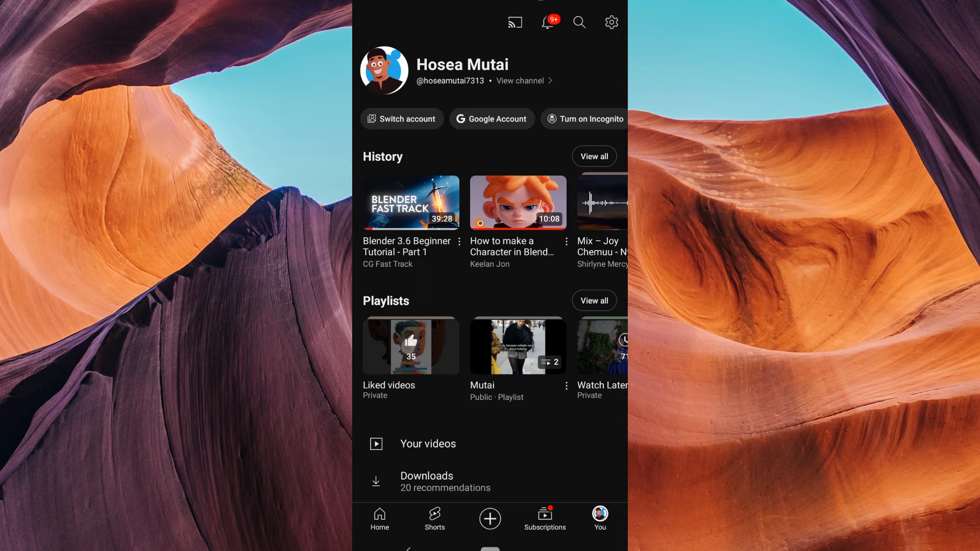
click(411, 346)
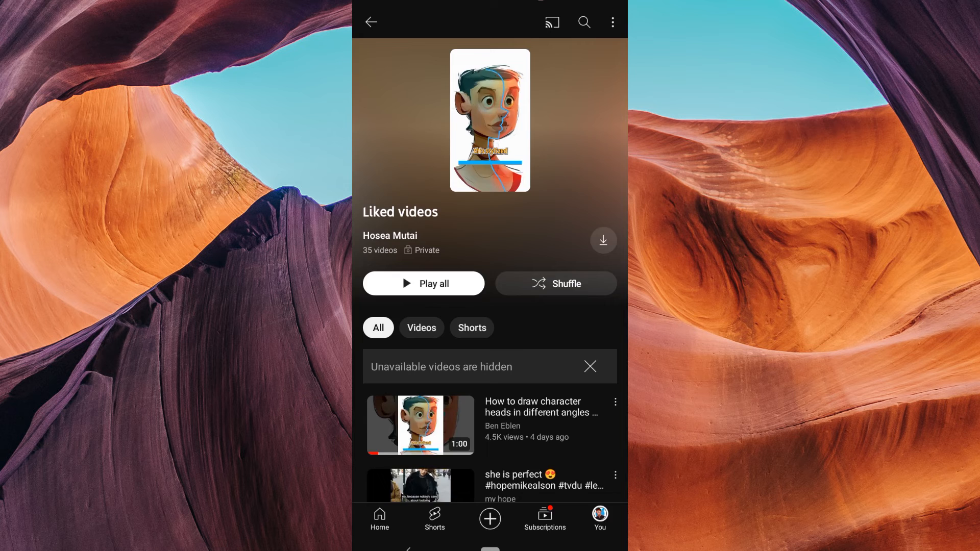
Save the first liked video into a new playlist named 'Art'
click(614, 402)
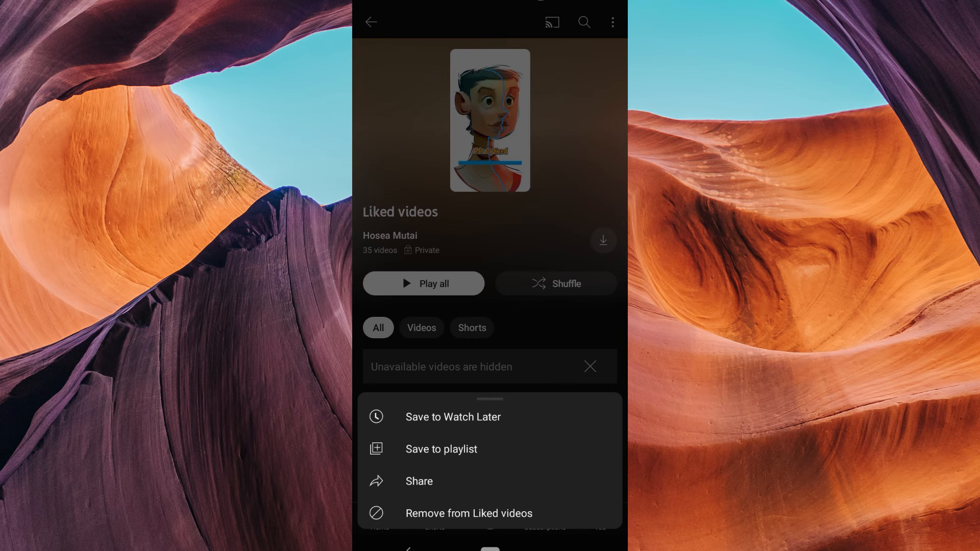
click(441, 449)
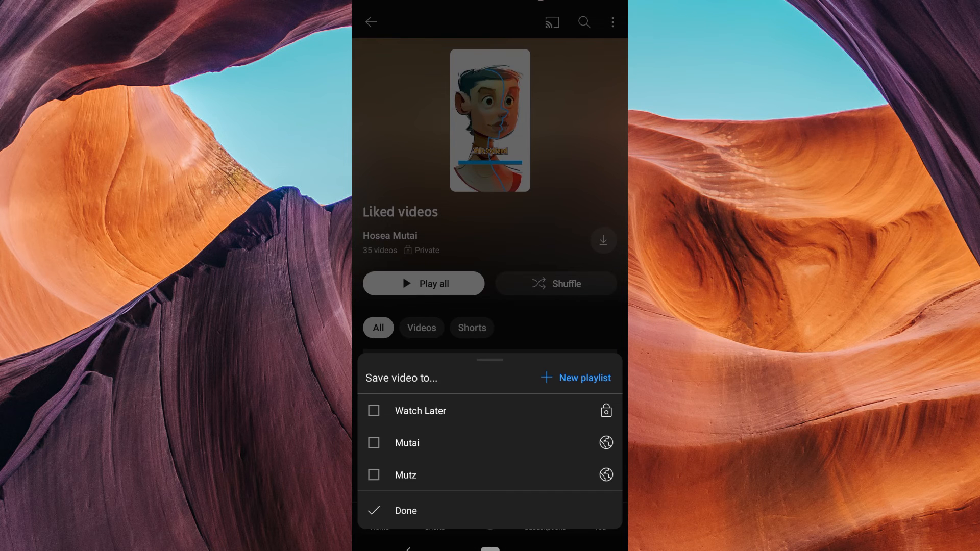
text(Art)
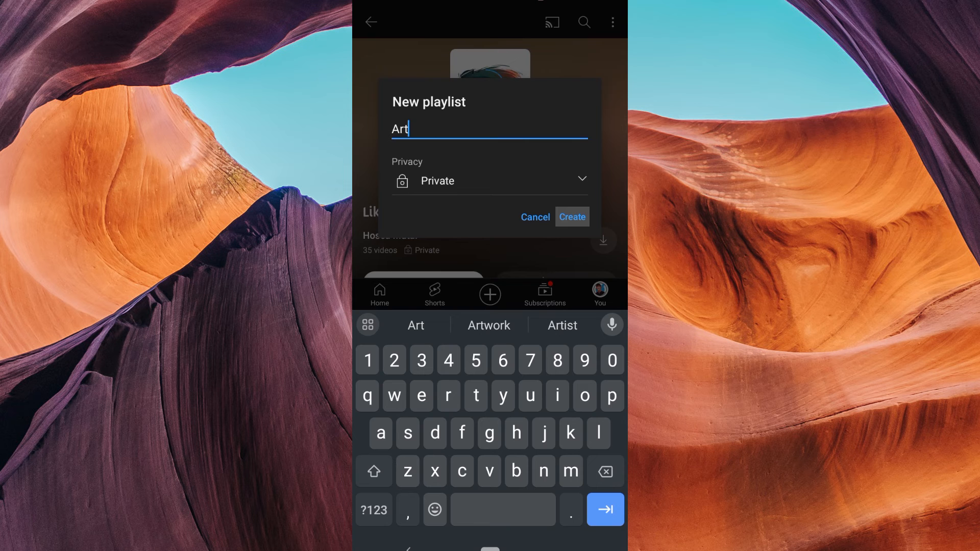
click(570, 217)
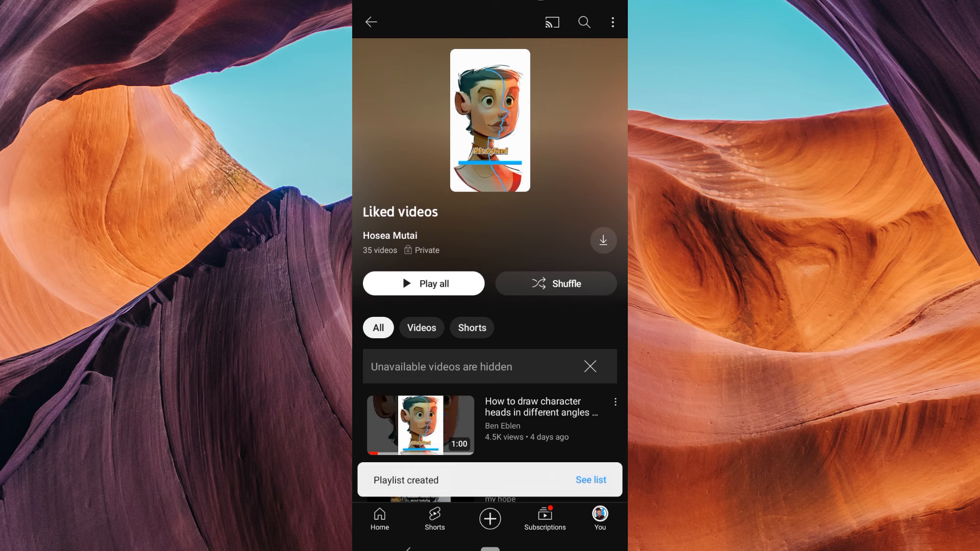
scroll(down, 3)
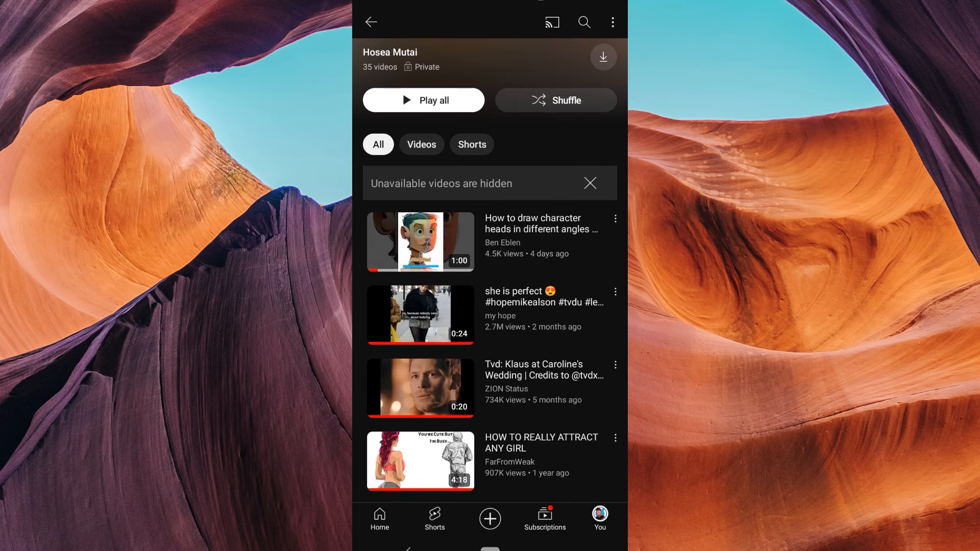
Set the Art playlist's privacy to Public and save, showing 'Playlist edited'
click(600, 519)
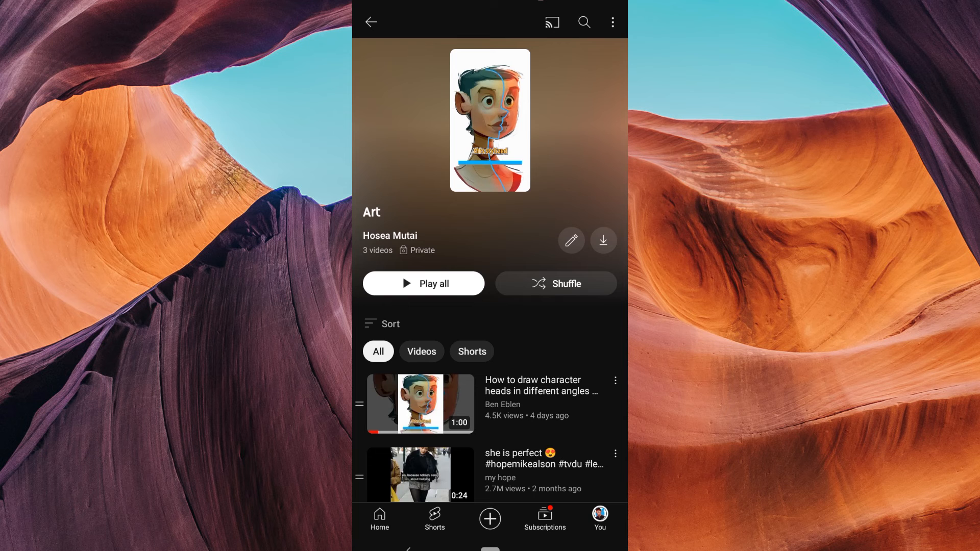
click(571, 241)
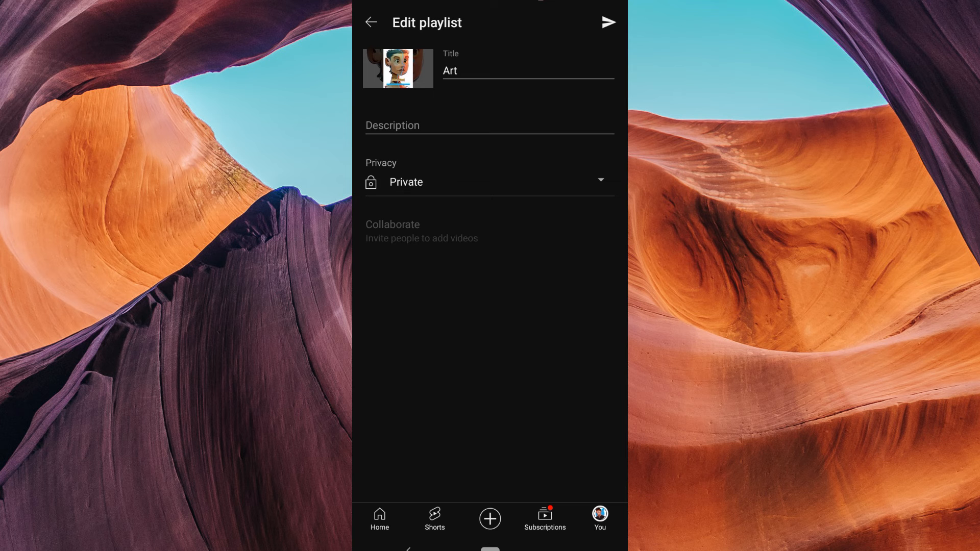
click(488, 181)
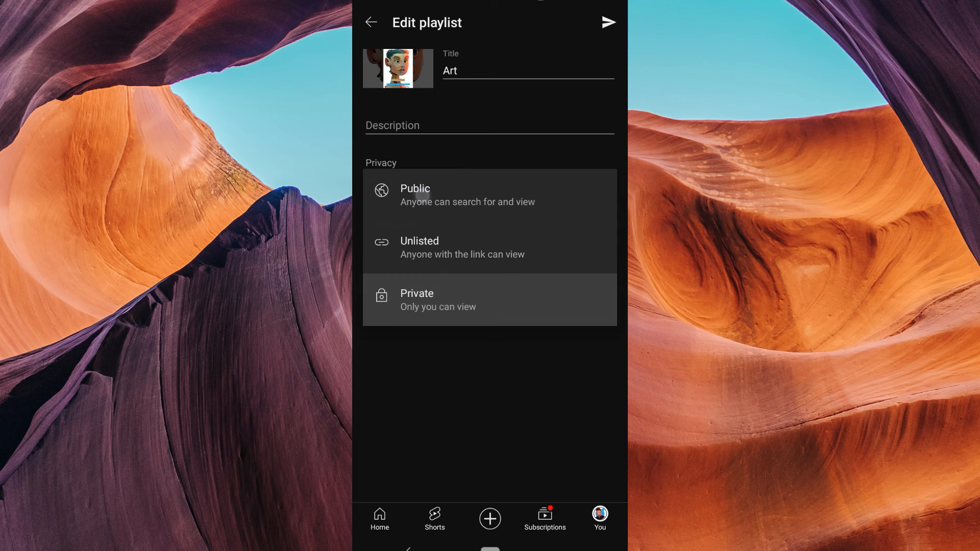
click(415, 194)
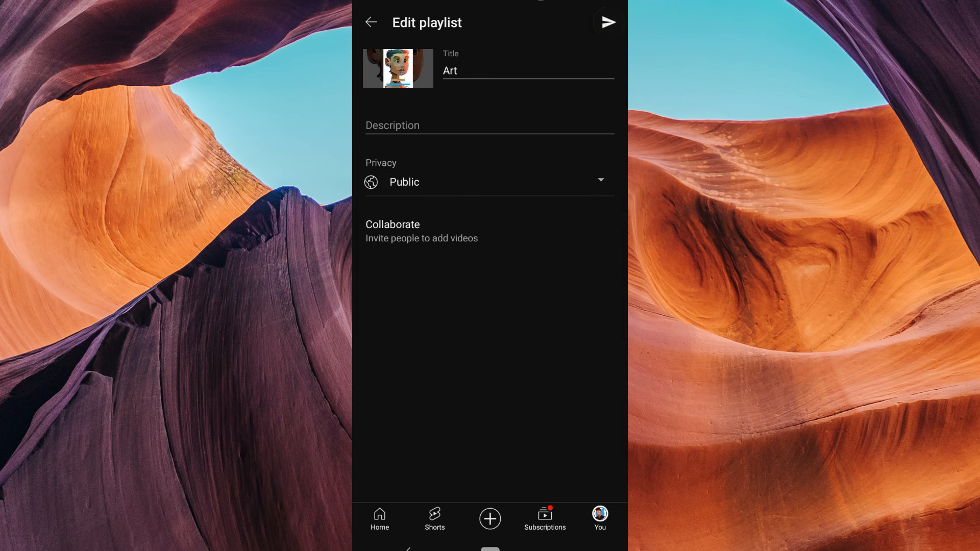
click(606, 21)
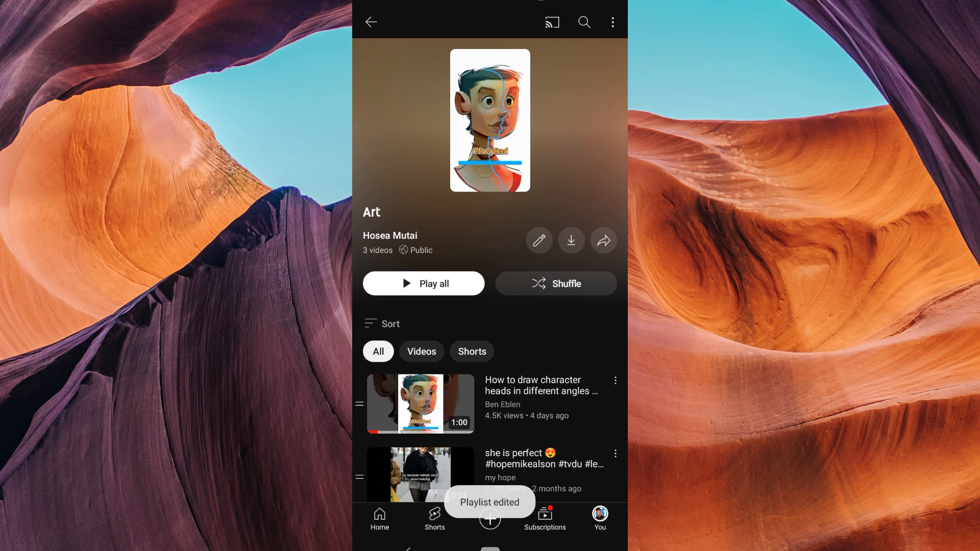